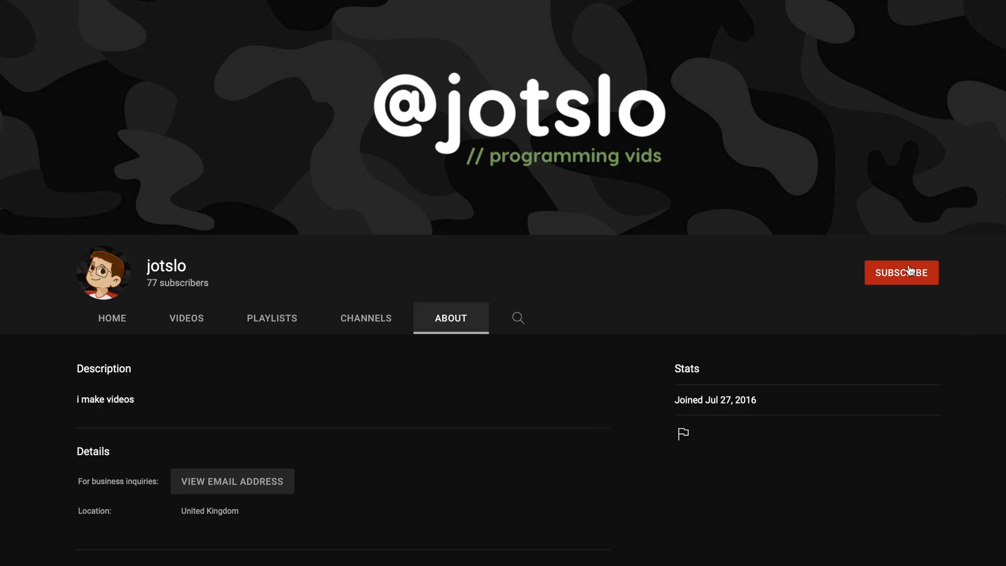
- Write local myFunc = function() that prints "Hello!", close it with end, and call myFunc() twice
left_click(901, 271)
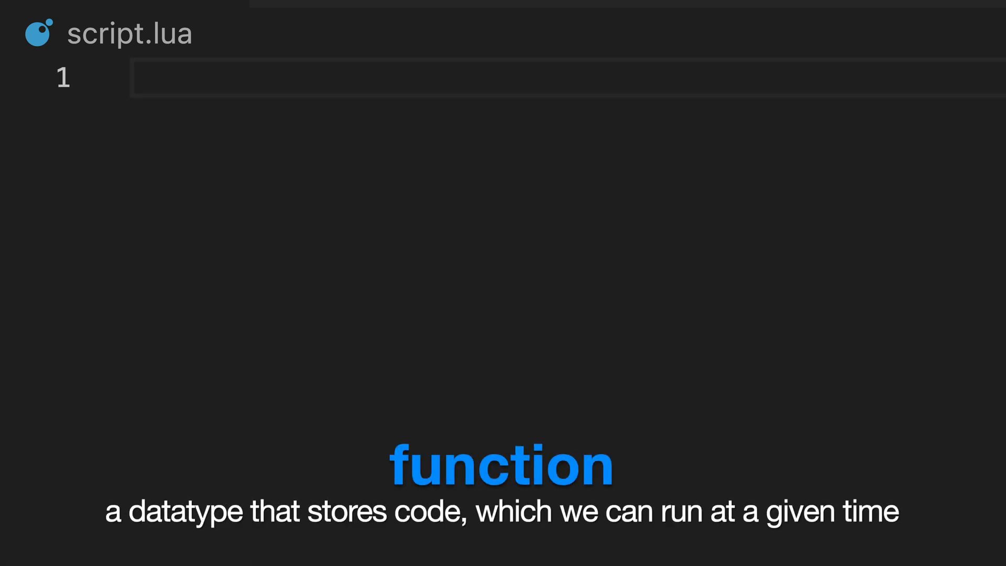
type("local myFunc")
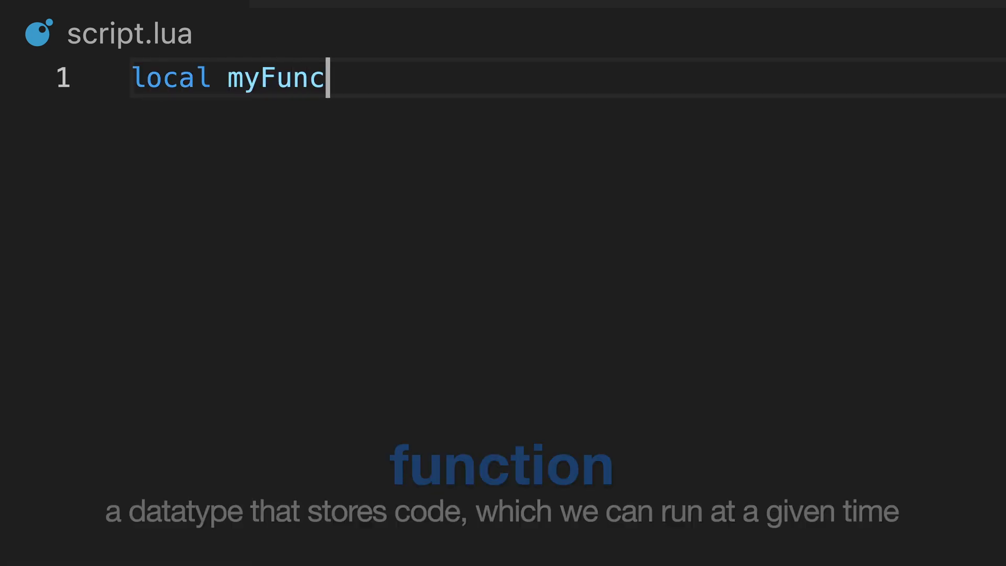
type("= function()")
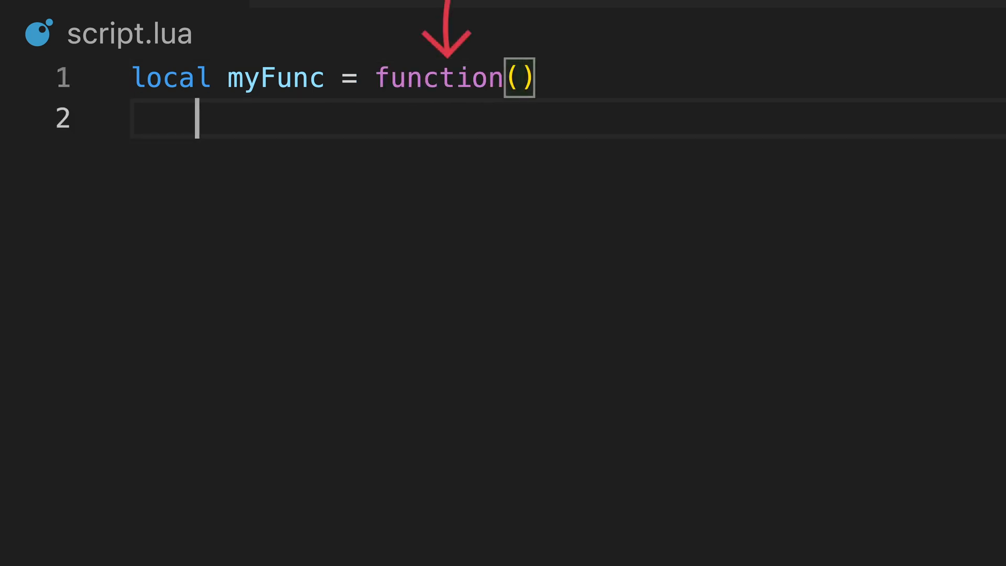
type("print(\"He\")")
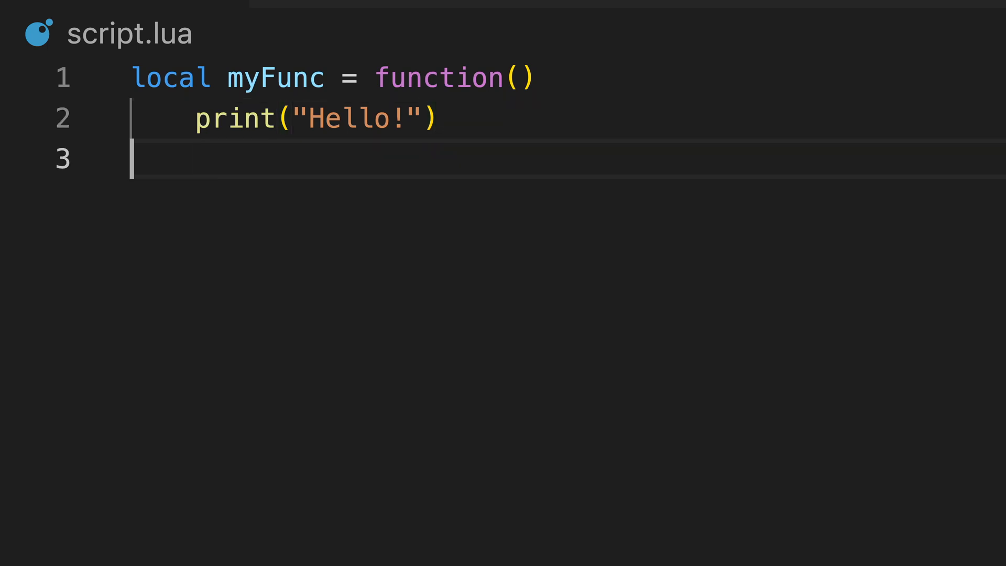
type("end")
type("m")
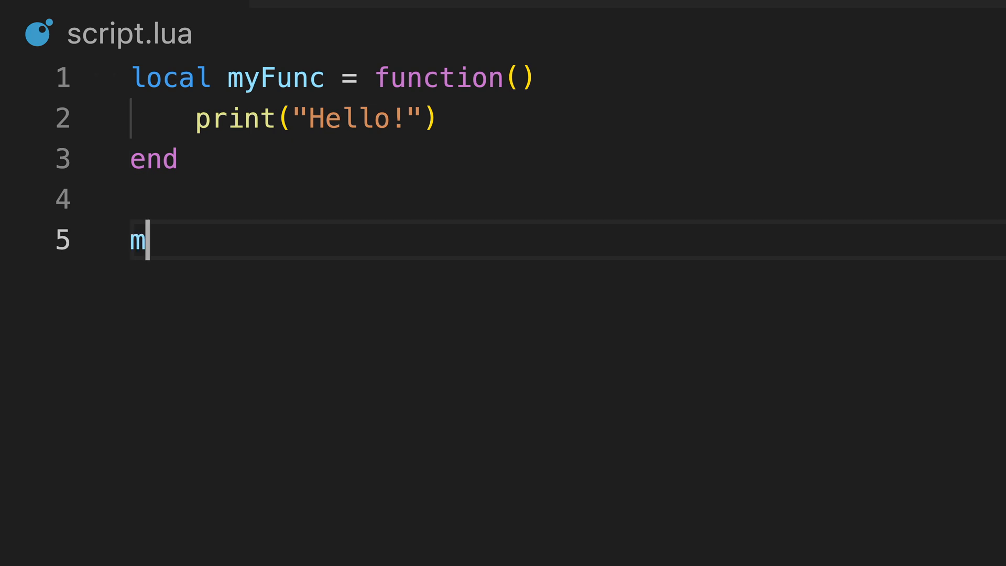
type("yFunc()")
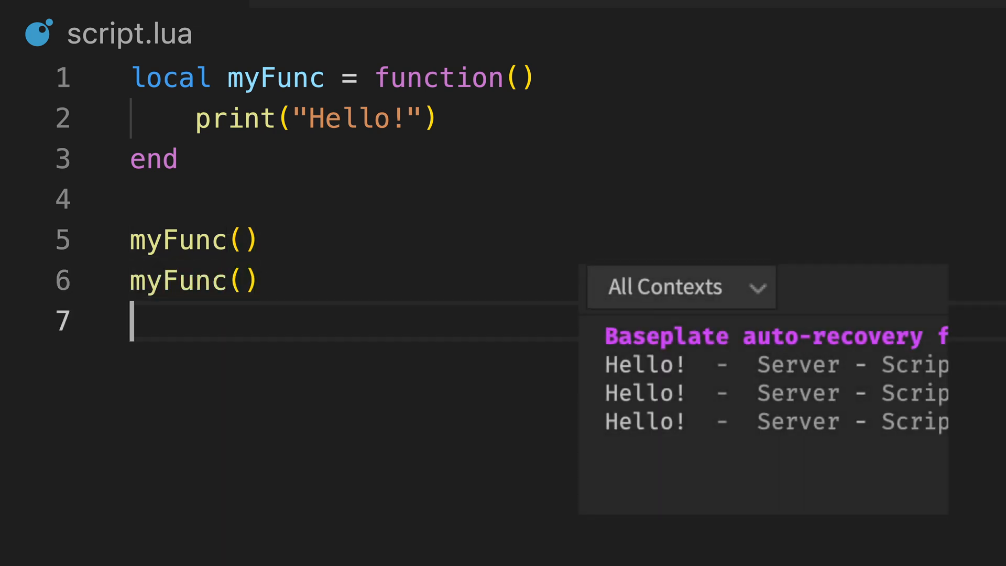
type("myFunc()")
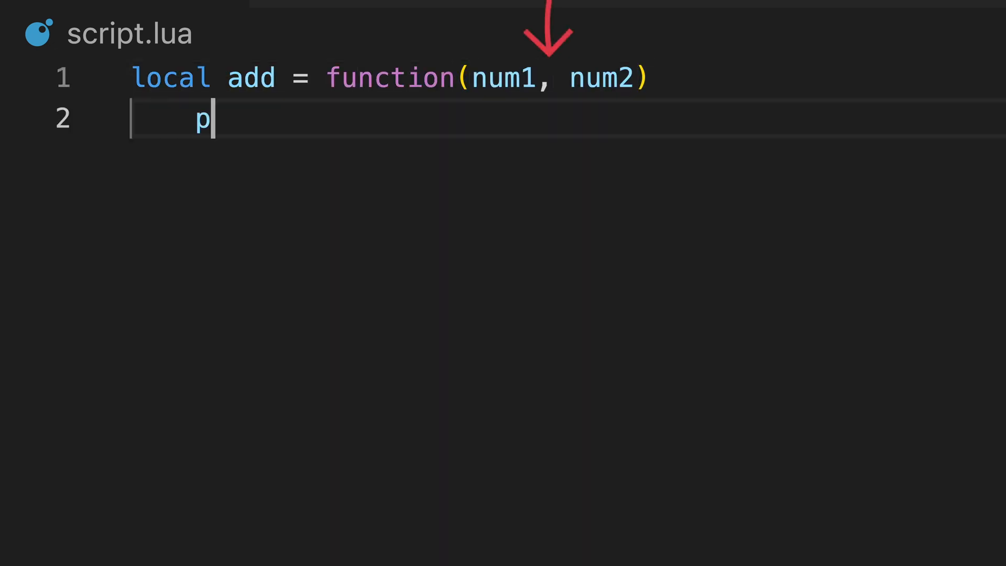
- Give add the body print(num1 + num2) and test a call with arguments 3, 4
type("rint(num1 + num2)")
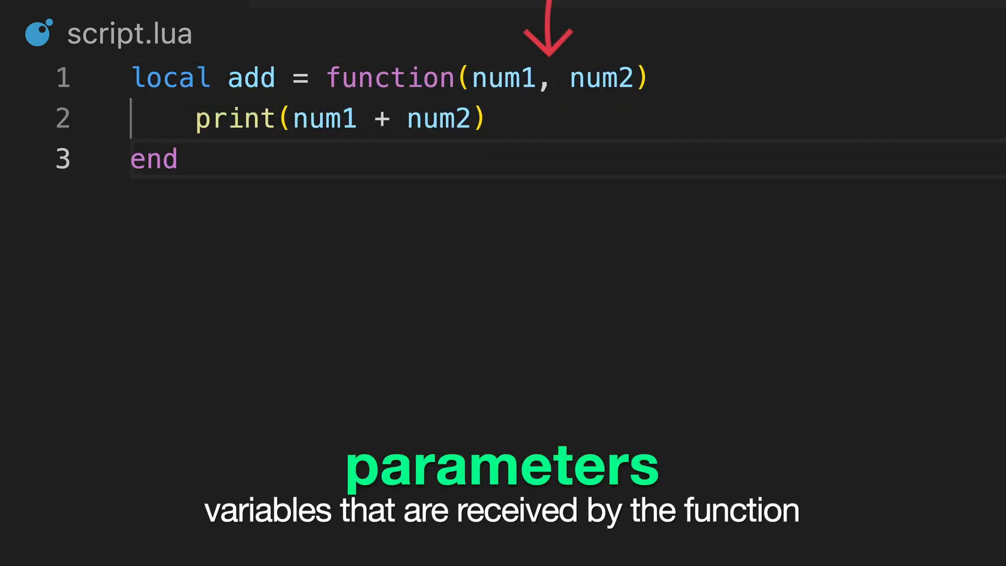
left_click(181, 158)
type("add(")
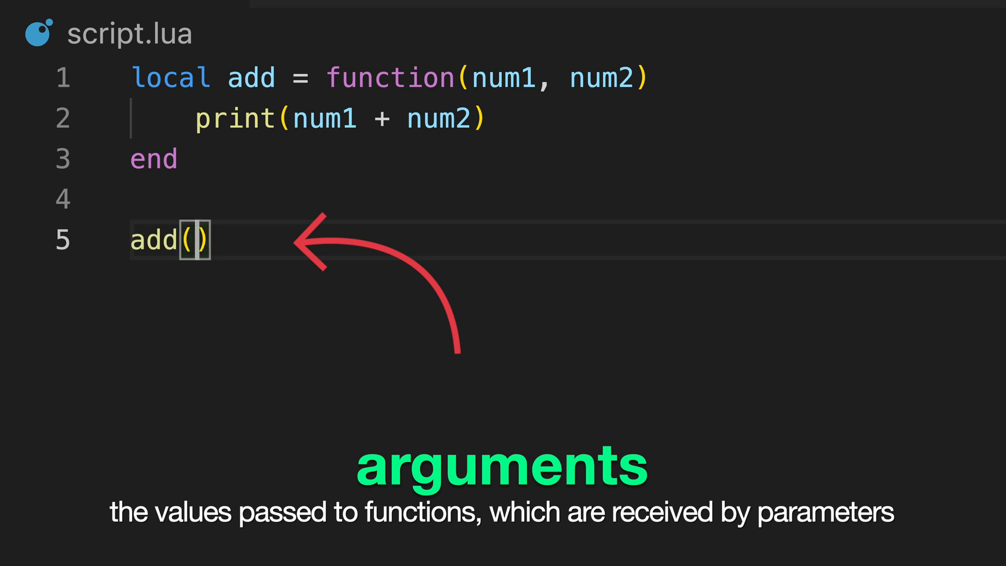
type("3, 4")
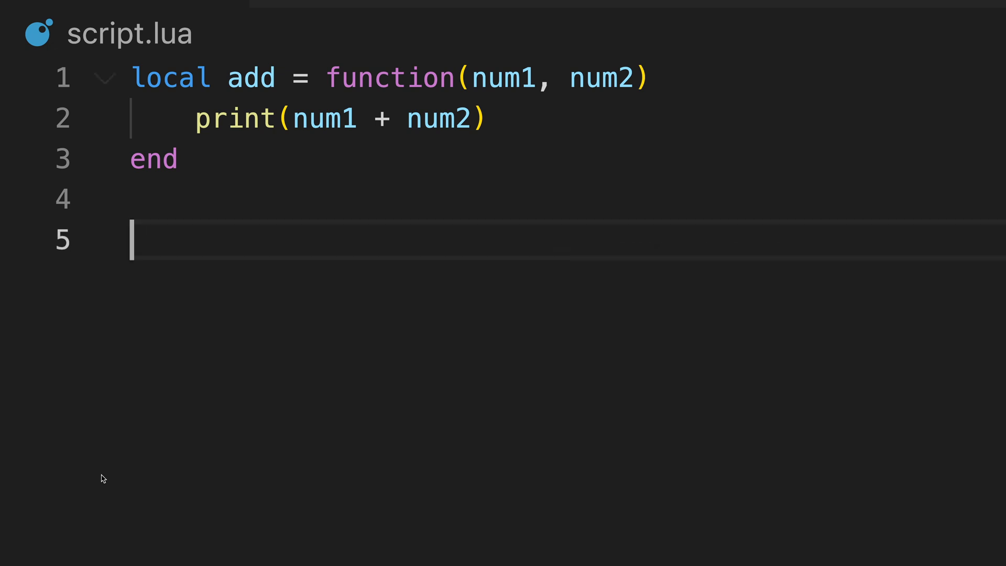
- Store add(1, 3) in local var and make add return num1 + num2 instead of printing
type("local var = add(1, 3)")
type("print(var")
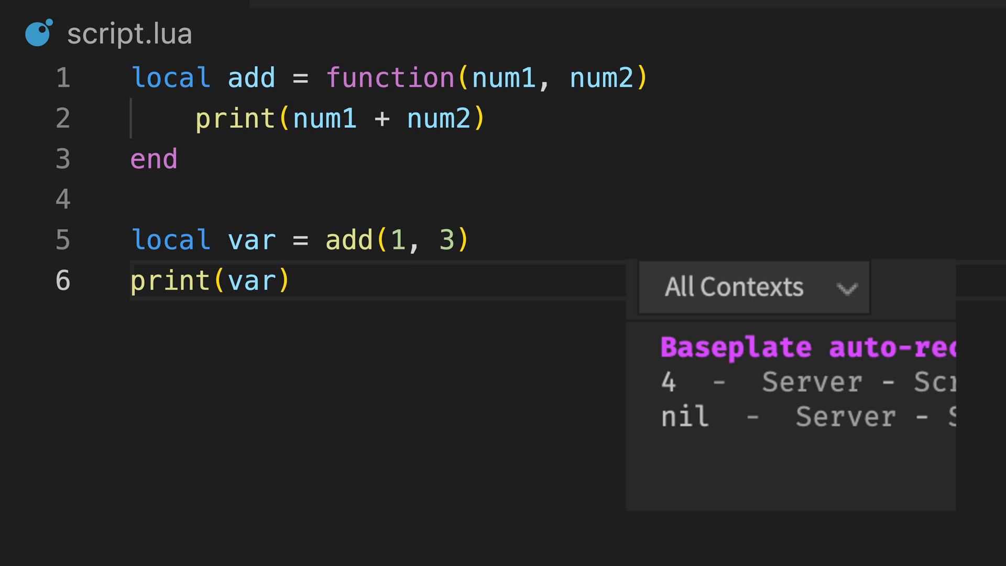
type("return")
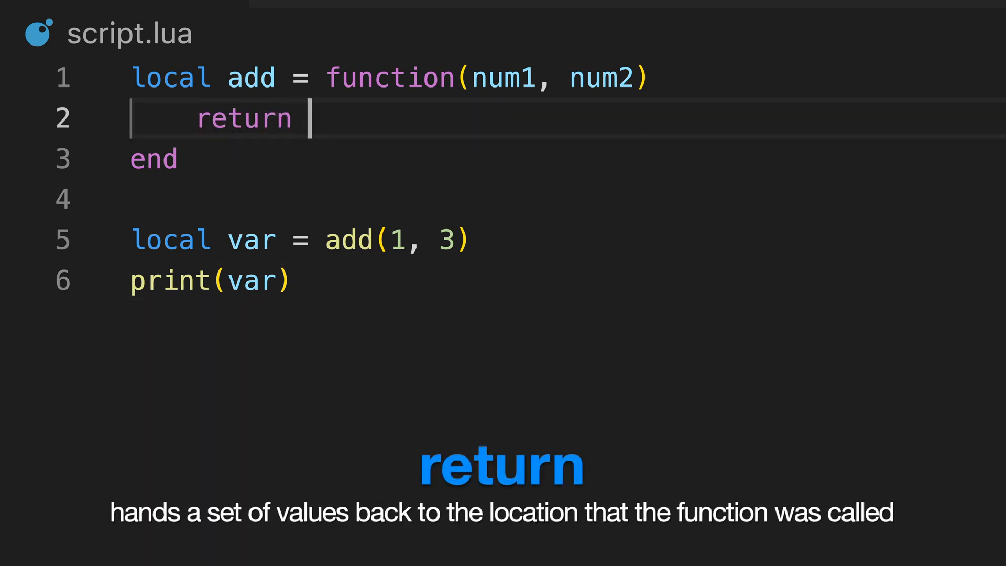
type("num1 + num2")
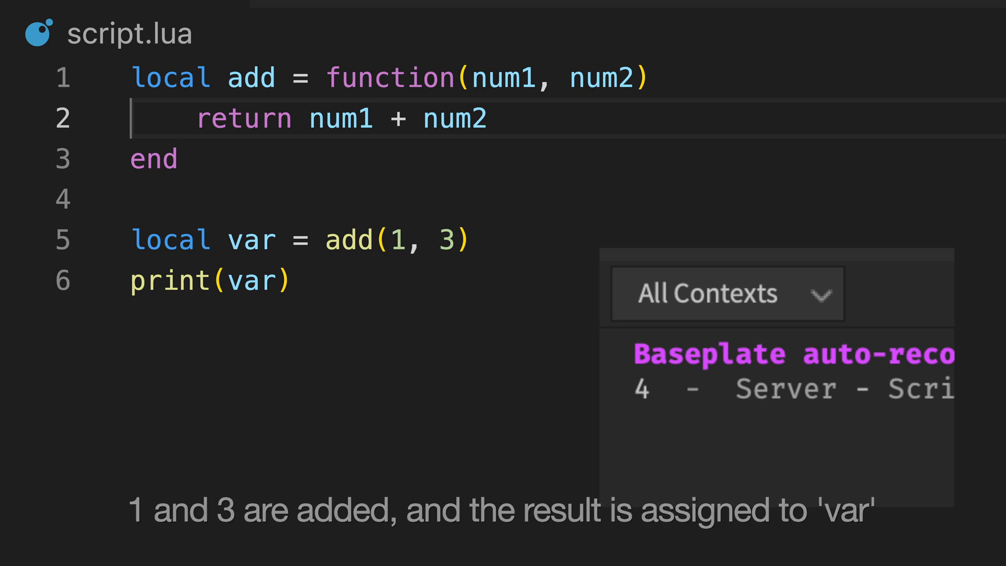
- Add print("This never runs!") directly after add's return statement
type("print()")
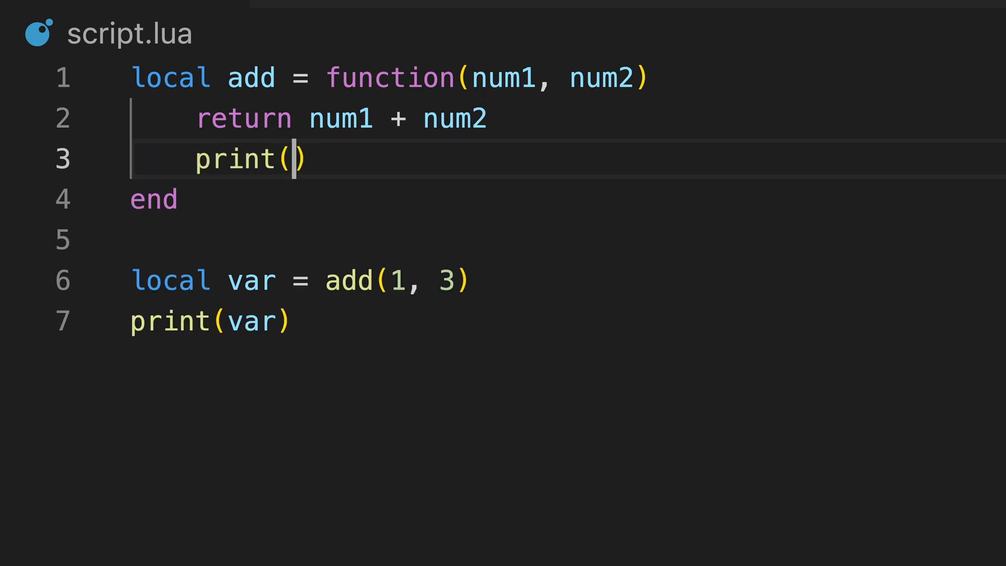
type("\"This never runs!\"")
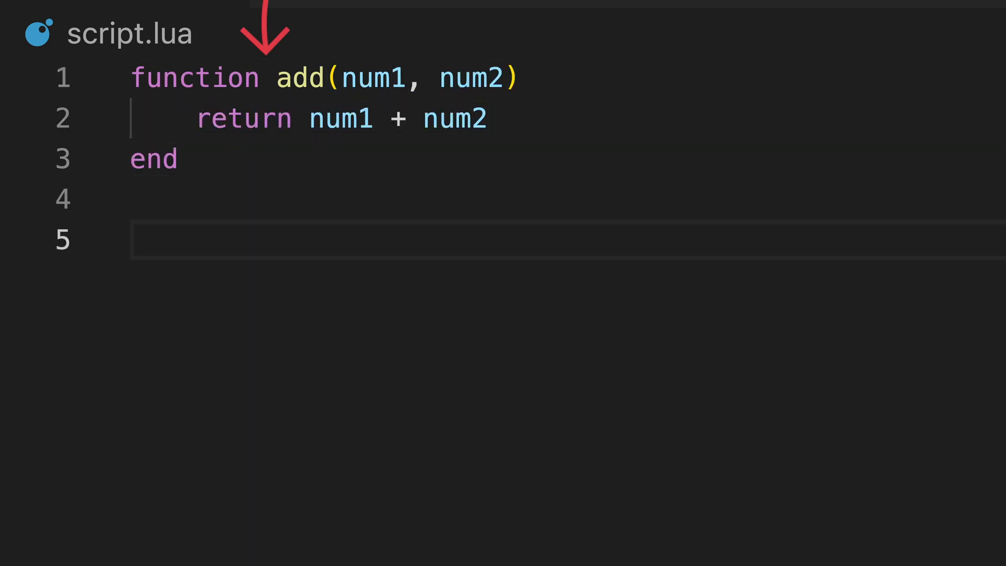
- Print add(1, 5), assign add to local newAdd, and print newAdd(1, 6)
type("print(add(1, 5))")
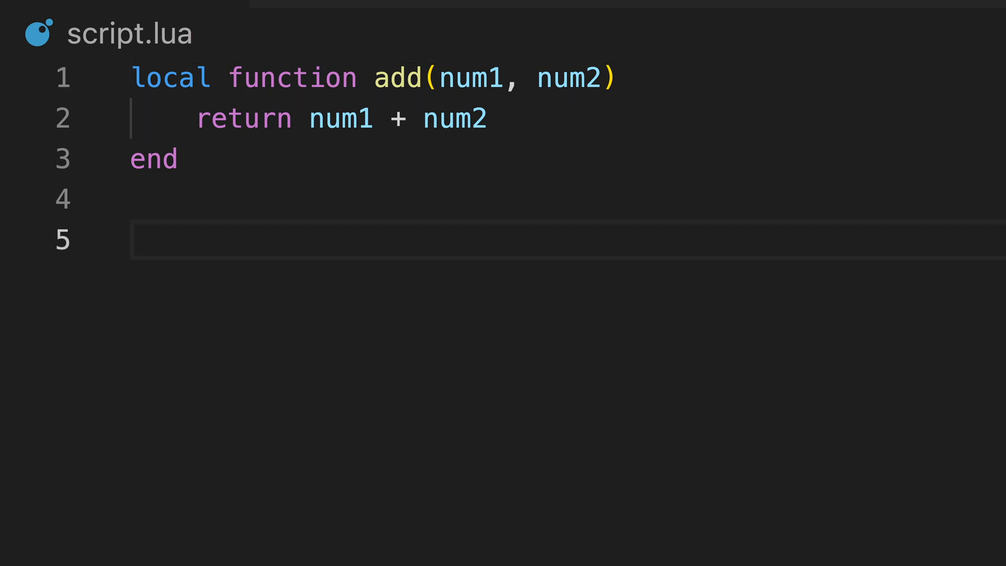
type("local newAdd  a")
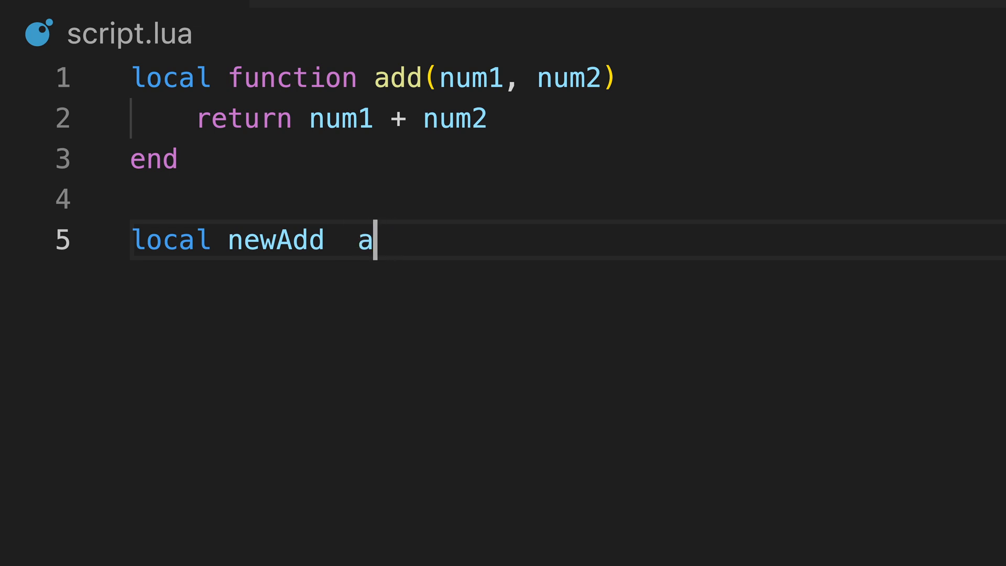
type("= add")
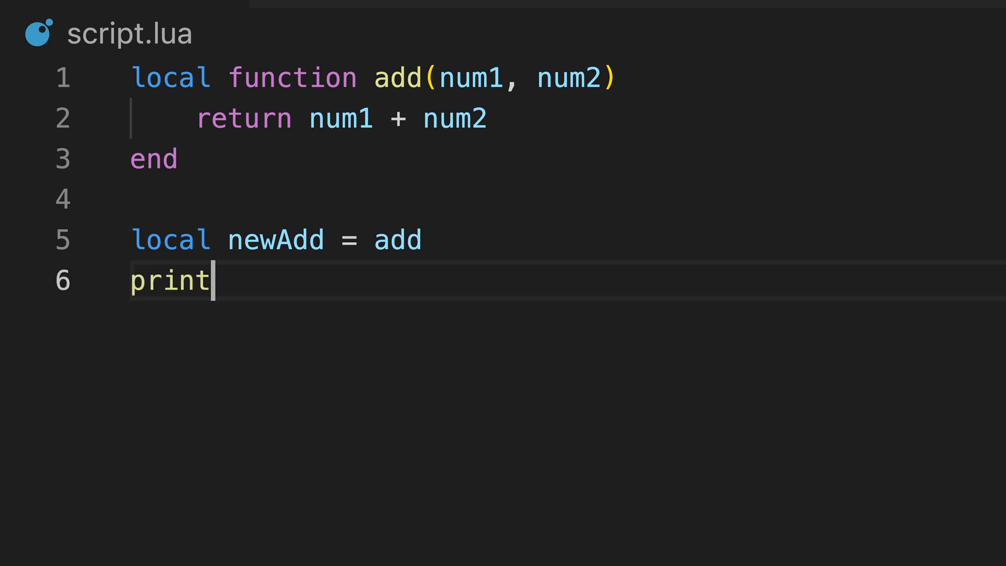
type("(newAdd(1, 6))")
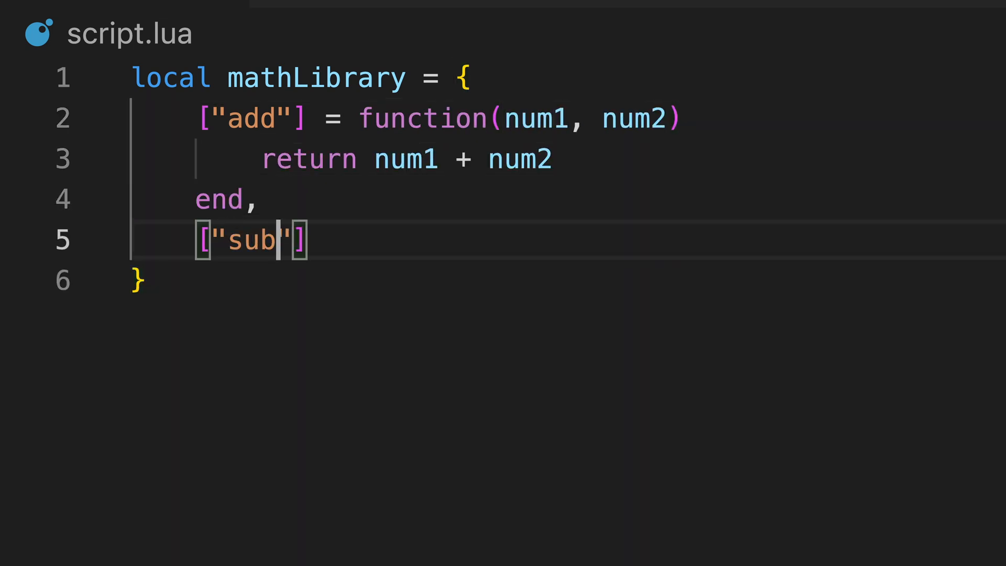
- Add mathLibrary functions taking num1 and num2, call sub(5, 3), and print each task library name
type("= function(num1, num2)")
type("print(mathLibrary.")
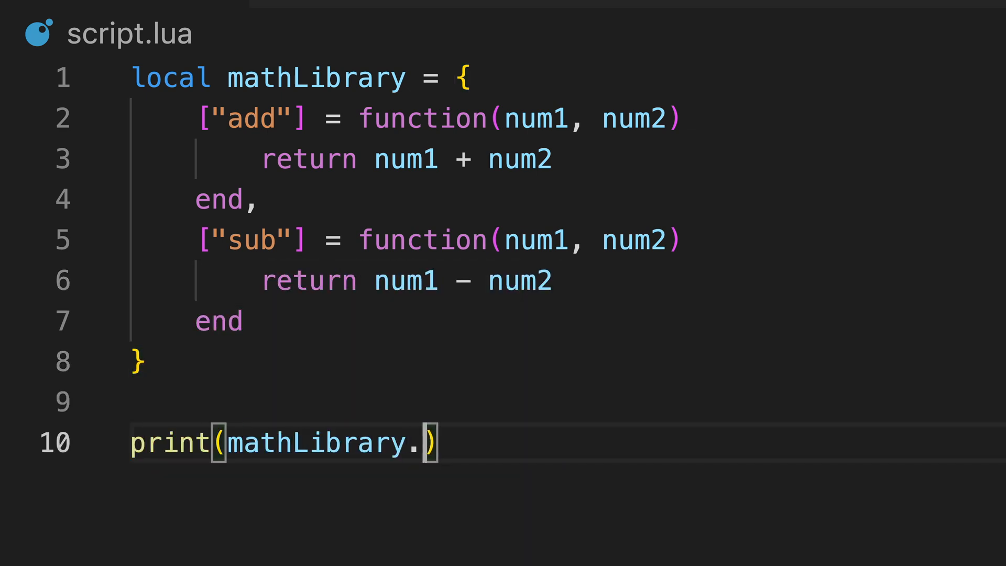
type("sub(5, 3)")
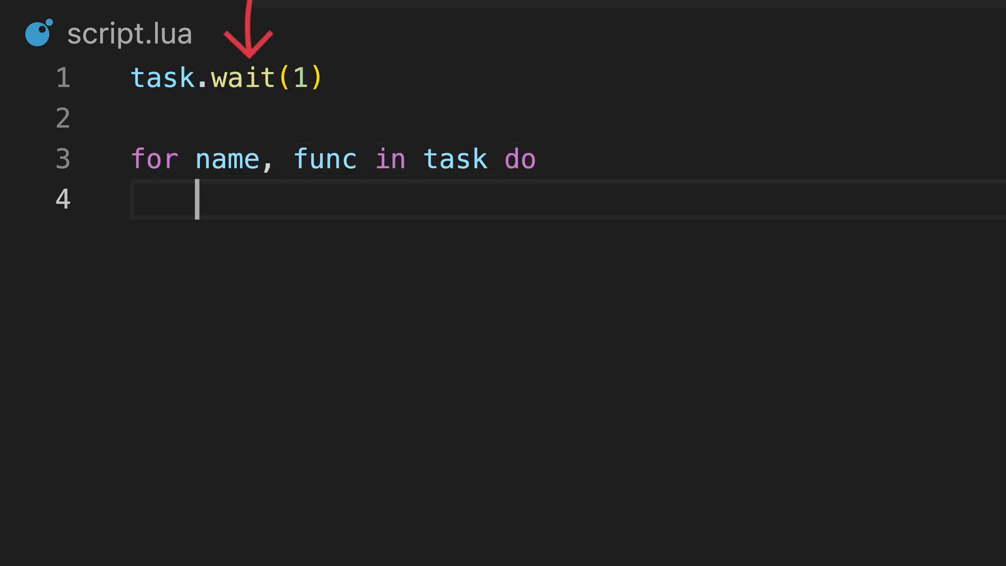
type("print(name)")
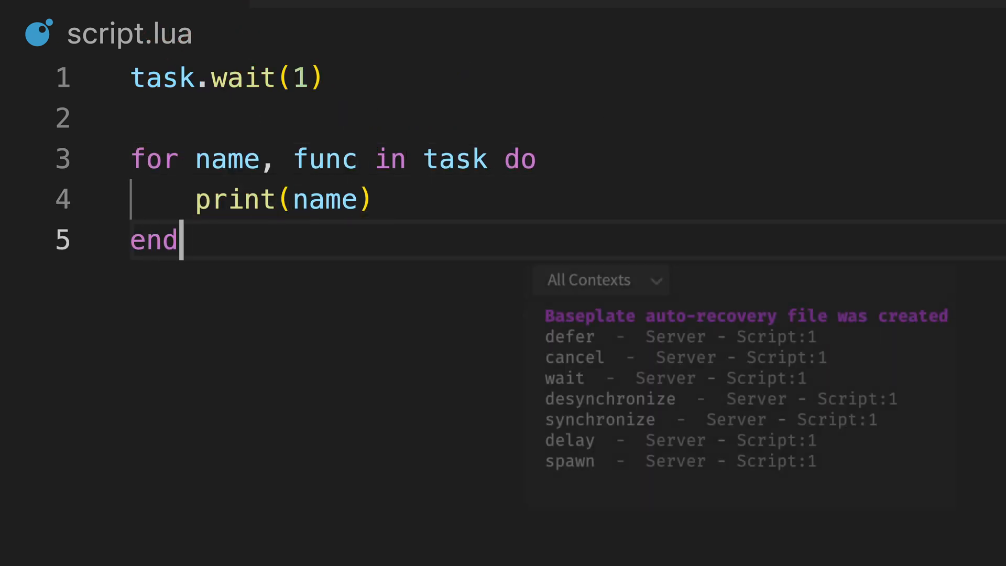